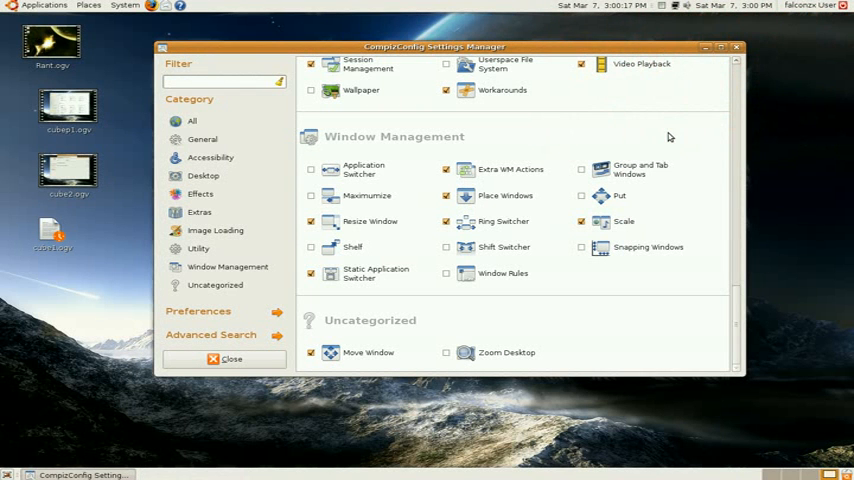
{"action": "mouse_move", "coordinate": [665, 140]}
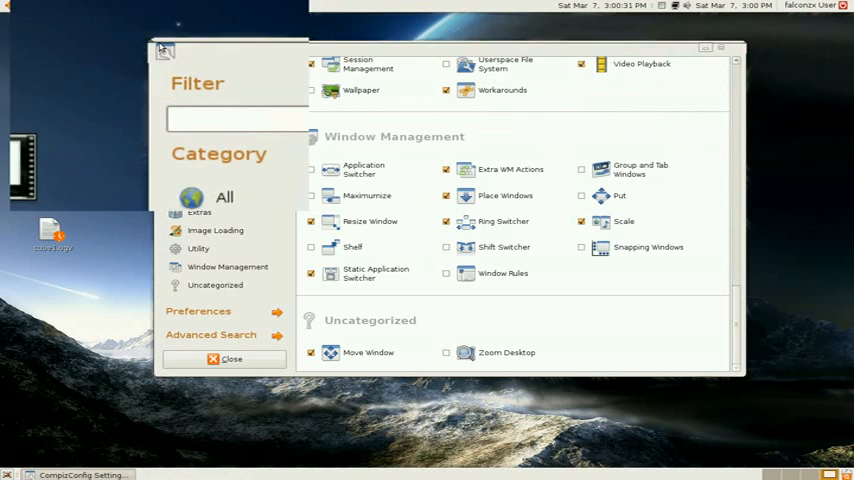
Browse and dismiss the Applications and Places panel menus
{"action": "left_click", "coordinate": [124, 6]}
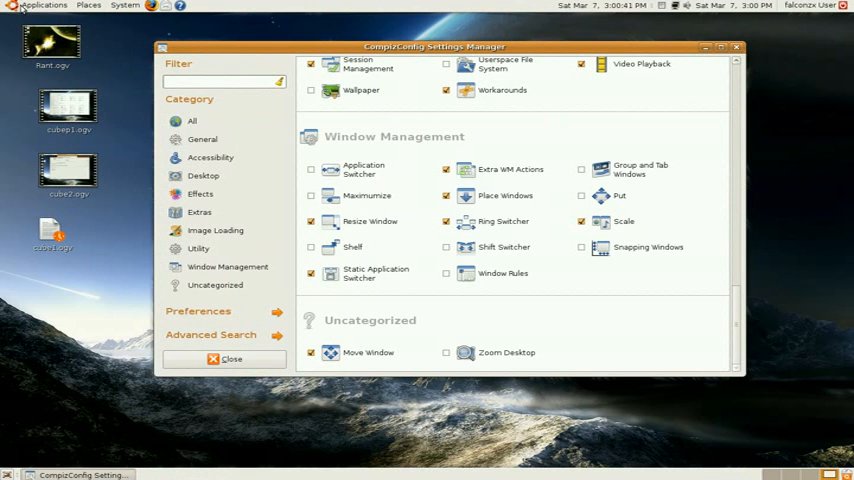
{"action": "left_click", "coordinate": [44, 6]}
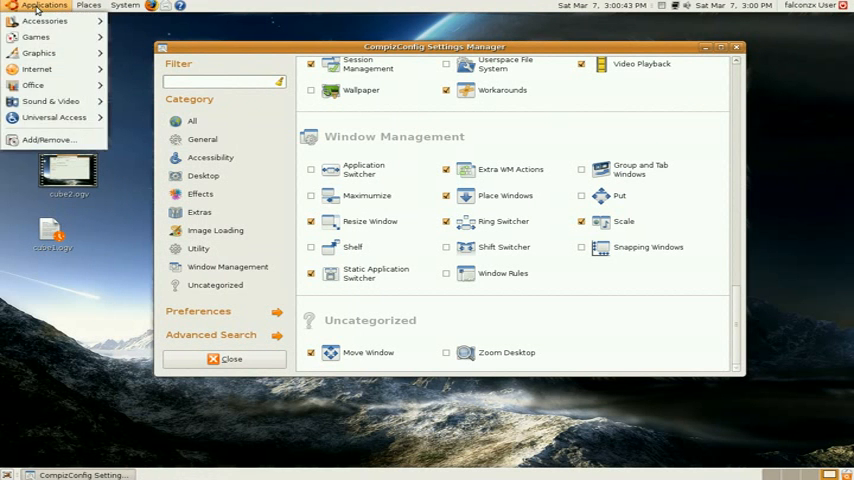
{"action": "left_click", "coordinate": [36, 37]}
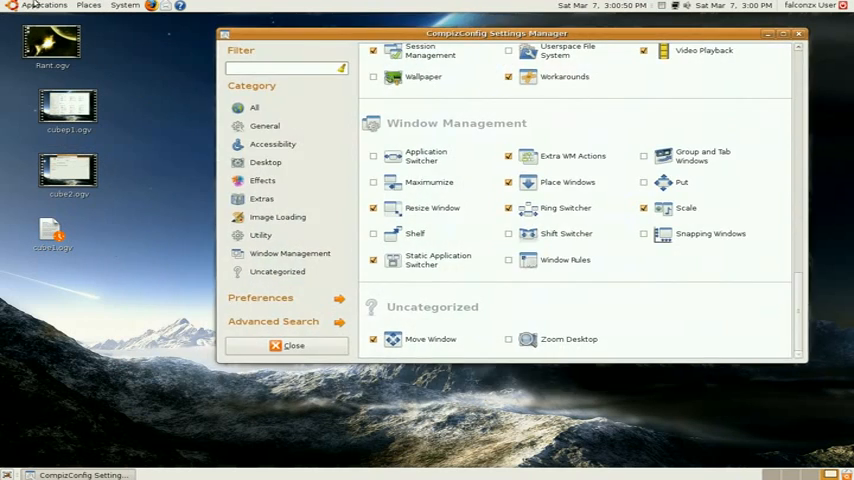
{"action": "left_click", "coordinate": [89, 6]}
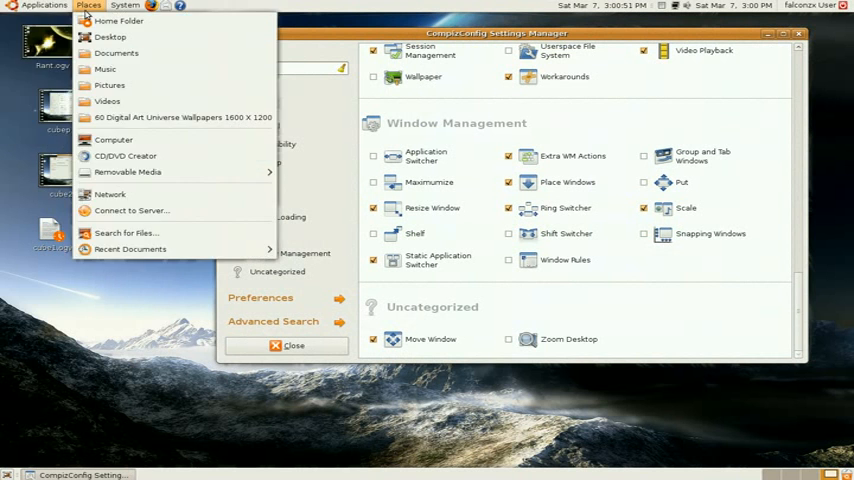
{"action": "left_click", "coordinate": [450, 40]}
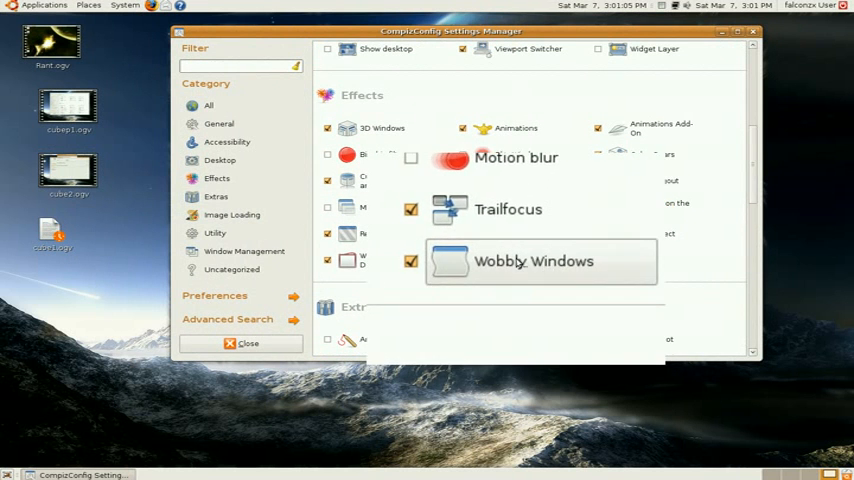
Open Wobbly Windows settings, reposition the window, and keep Shiver as the map effect
{"action": "left_click", "coordinate": [533, 261]}
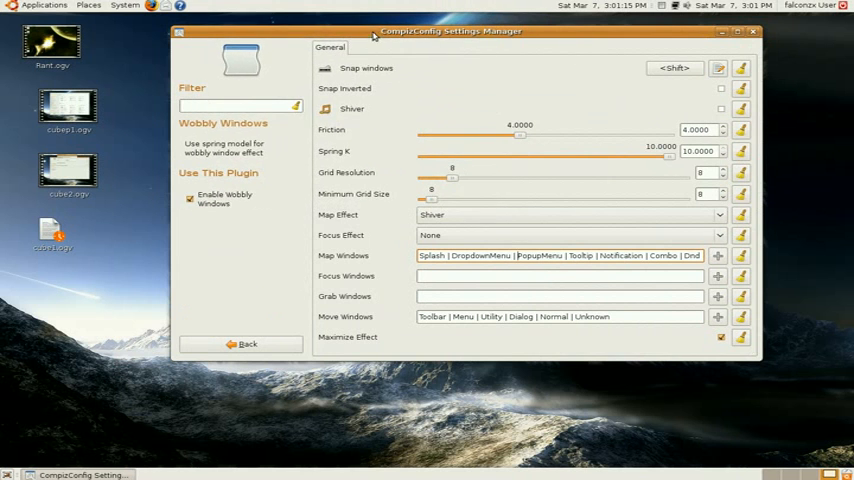
{"action": "left_click_drag", "start_coordinate": [451, 31], "coordinate": [539, 40]}
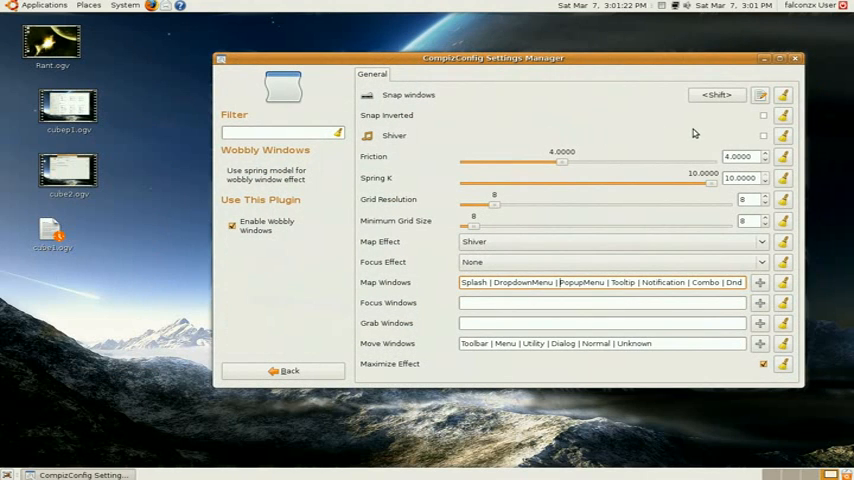
{"action": "mouse_move", "coordinate": [762, 122]}
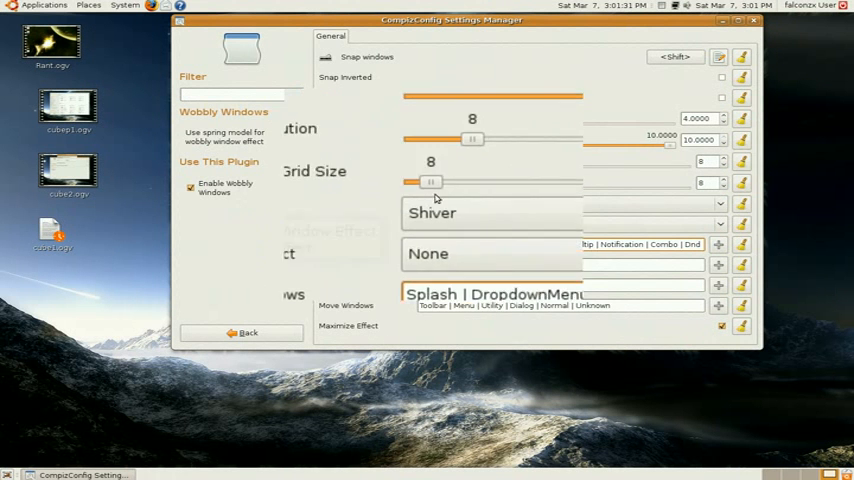
{"action": "left_click", "coordinate": [490, 213]}
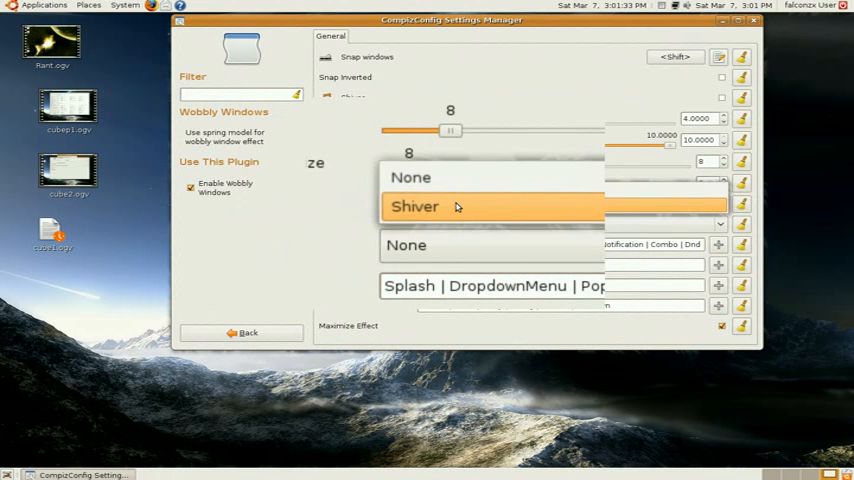
{"action": "left_click", "coordinate": [414, 206]}
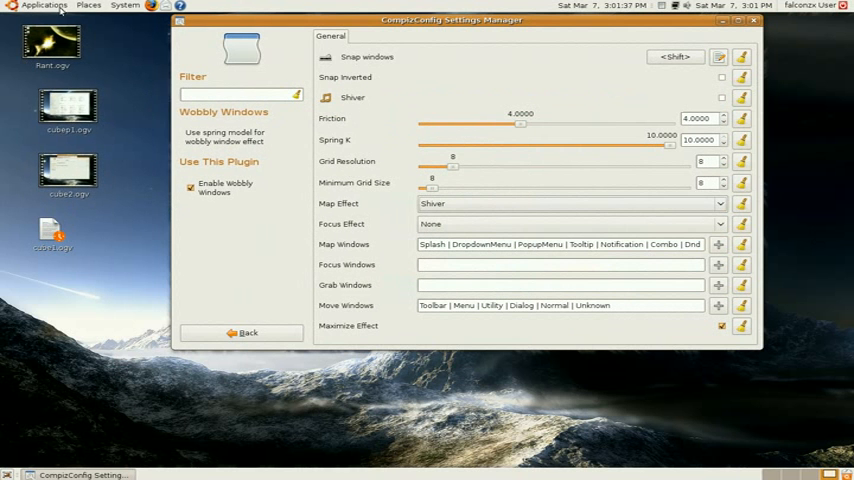
{"action": "left_click", "coordinate": [45, 6]}
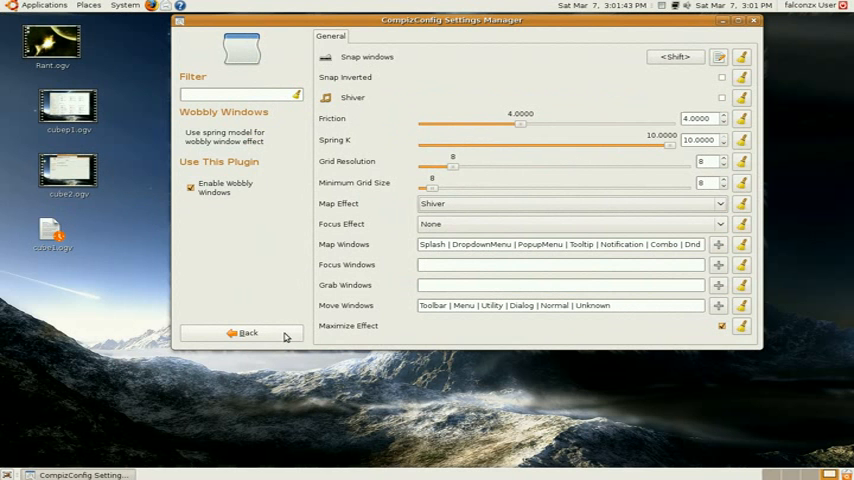
Go back to the full plugin list and close the Firefox window
{"action": "left_click", "coordinate": [245, 332]}
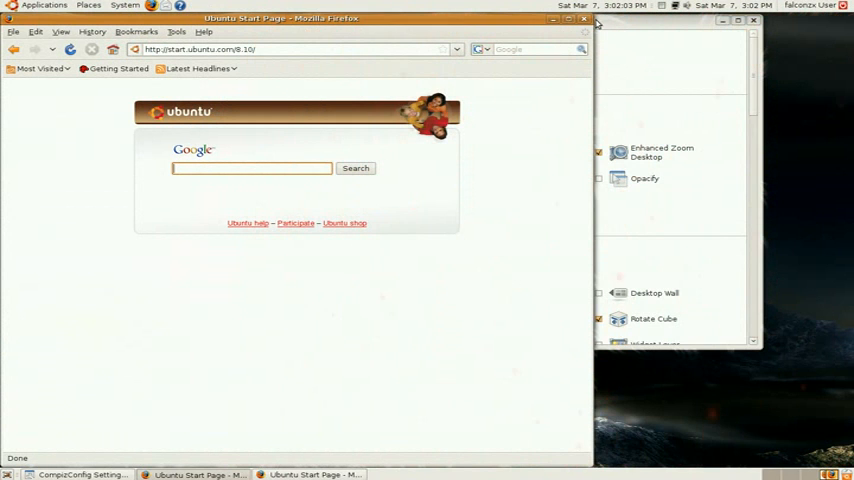
{"action": "left_click", "coordinate": [80, 474]}
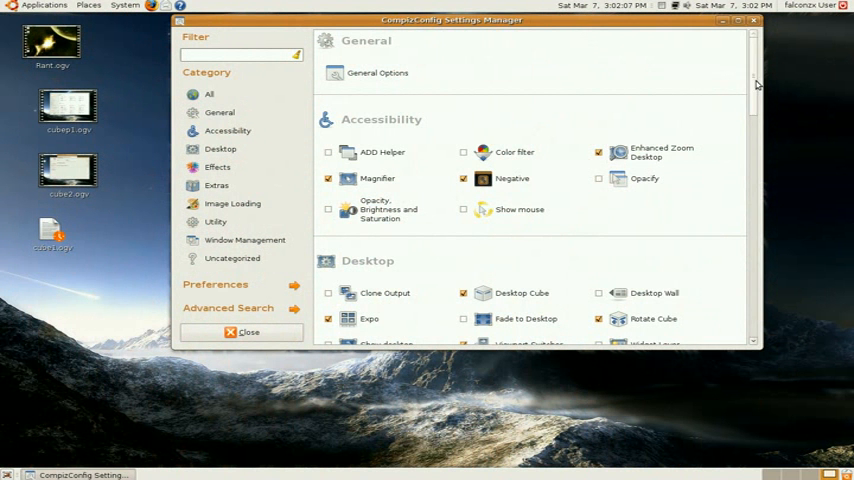
In the Animations Open Animation tab, collapse and re-expand Animation Selection
{"action": "scroll", "scroll_direction": "down", "scroll_amount": 3}
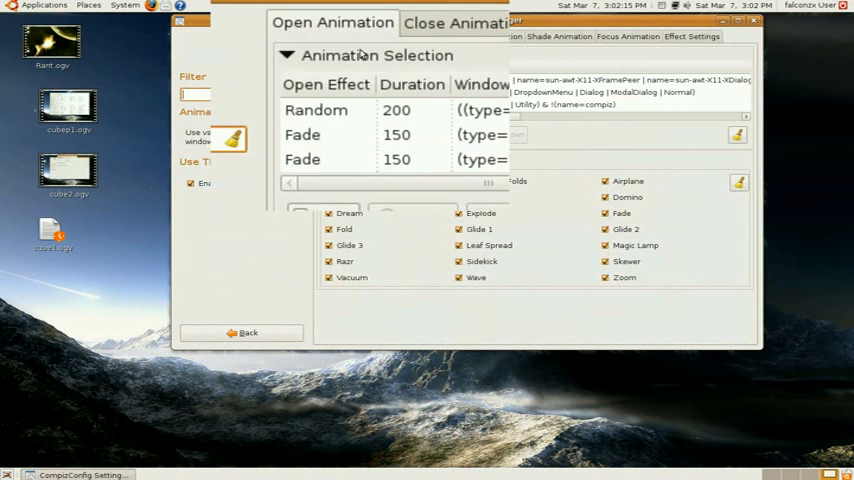
{"action": "left_click", "coordinate": [287, 55]}
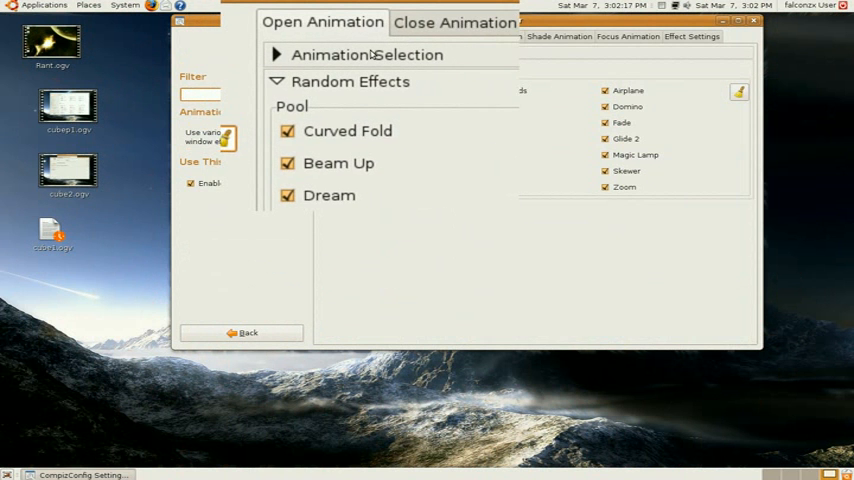
{"action": "left_click", "coordinate": [276, 52]}
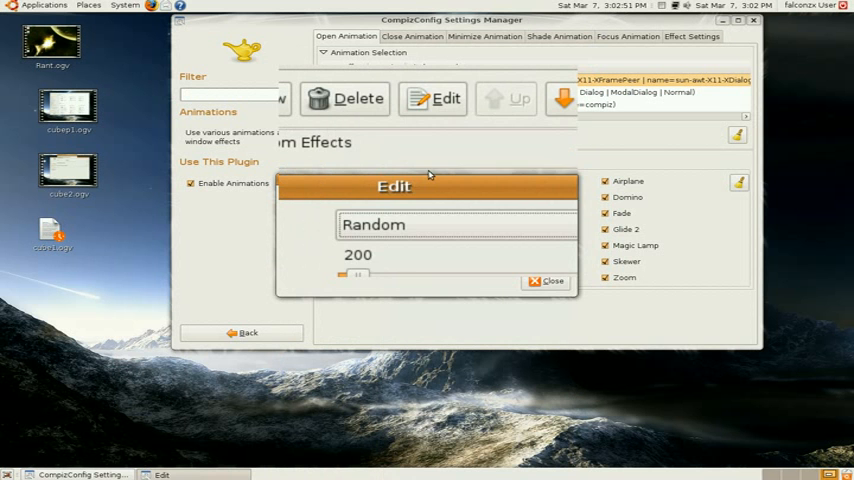
Switch to the Close Animation tab, where Burn (200) is listed first
{"action": "left_click", "coordinate": [552, 280]}
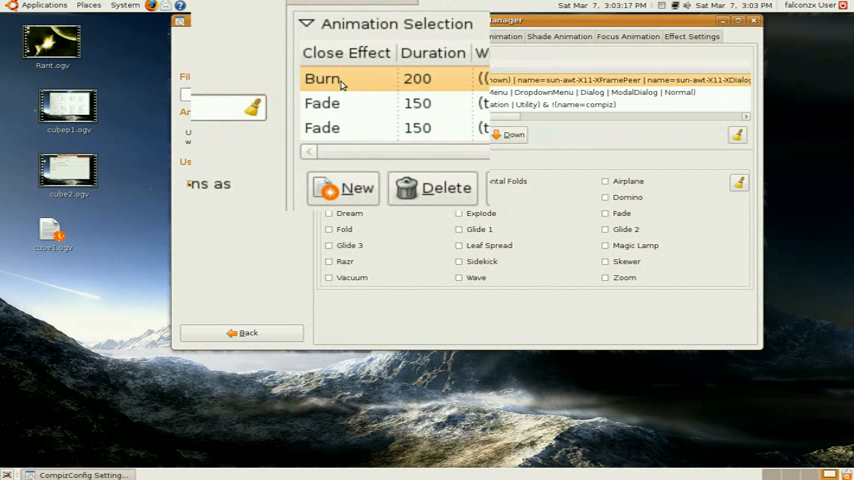
Edit the Burn close animation, review its effect list, and set duration to 203
{"action": "double_click", "coordinate": [322, 79]}
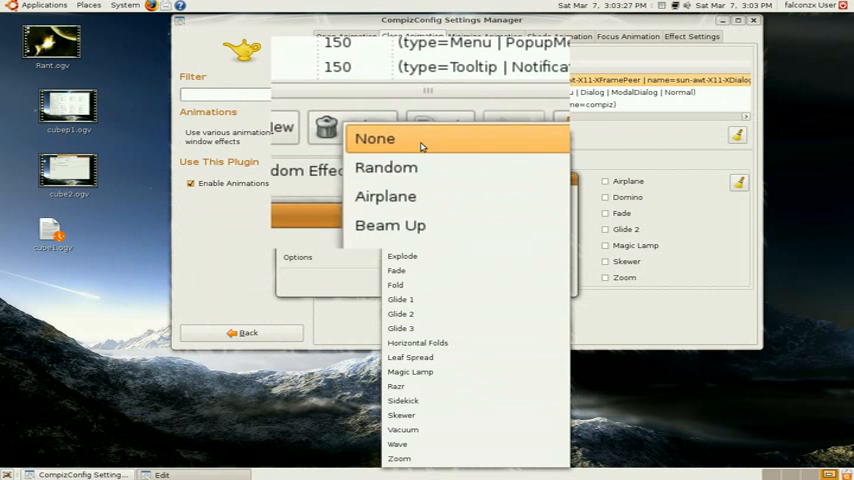
{"action": "left_click", "coordinate": [375, 138]}
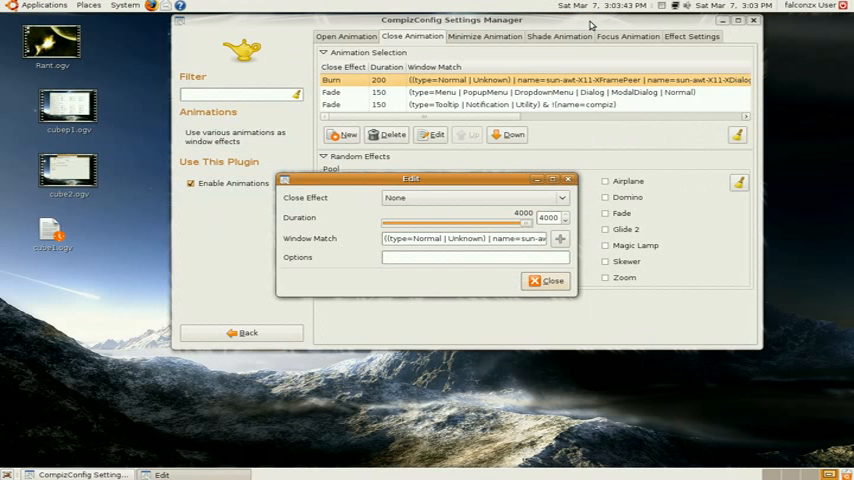
{"action": "mouse_move", "coordinate": [464, 214]}
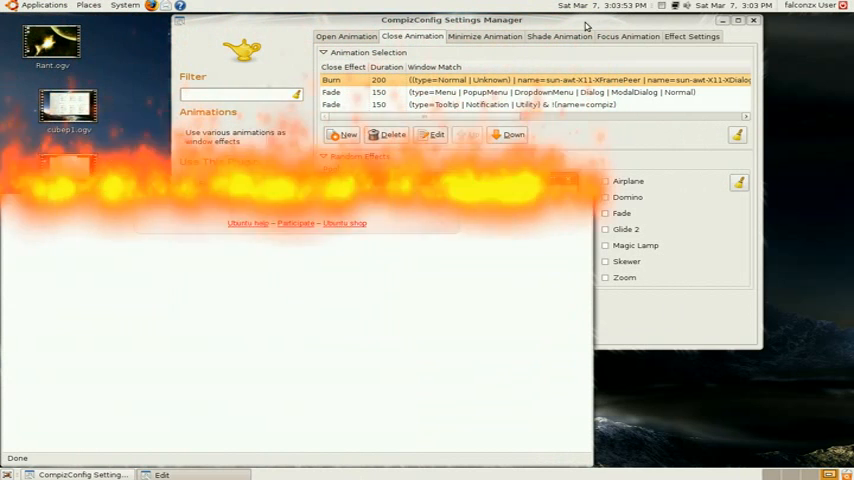
{"action": "left_click", "coordinate": [436, 134]}
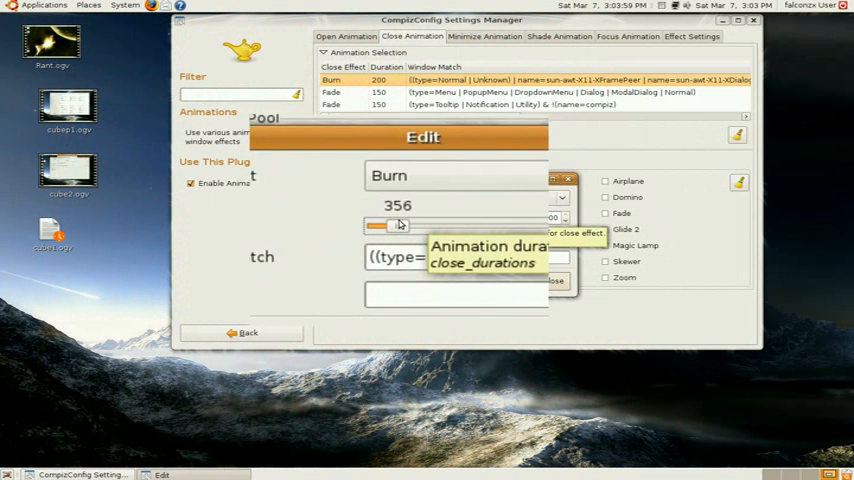
{"action": "left_click_drag", "start_coordinate": [395, 225], "coordinate": [392, 225]}
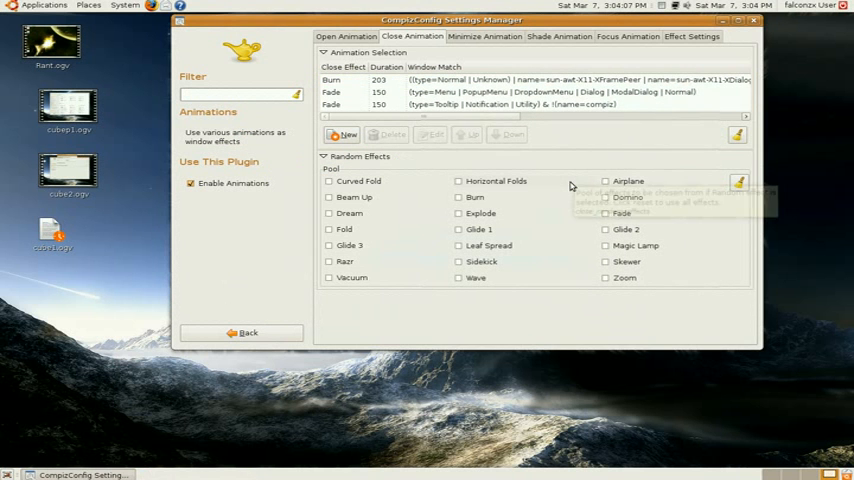
Review the Magic Lamp (305) entry on the Minimize Animation tab, then close its editor
{"action": "left_click", "coordinate": [485, 36]}
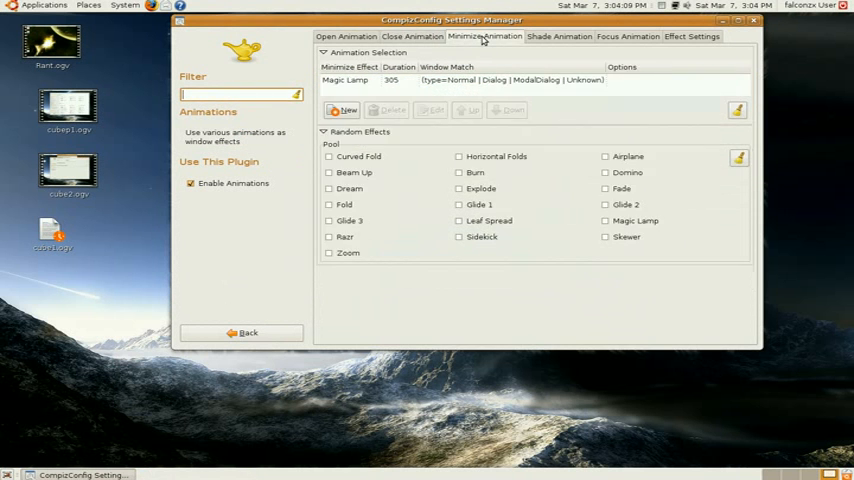
{"action": "mouse_move", "coordinate": [360, 85]}
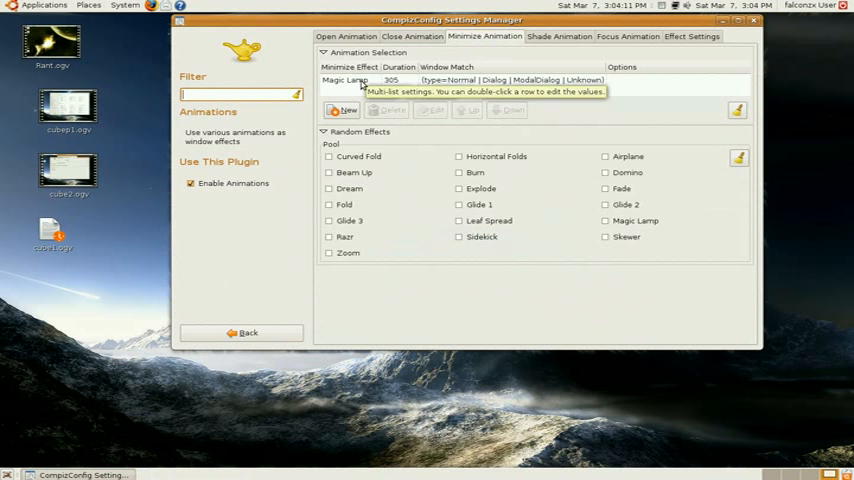
{"action": "double_click", "coordinate": [345, 79]}
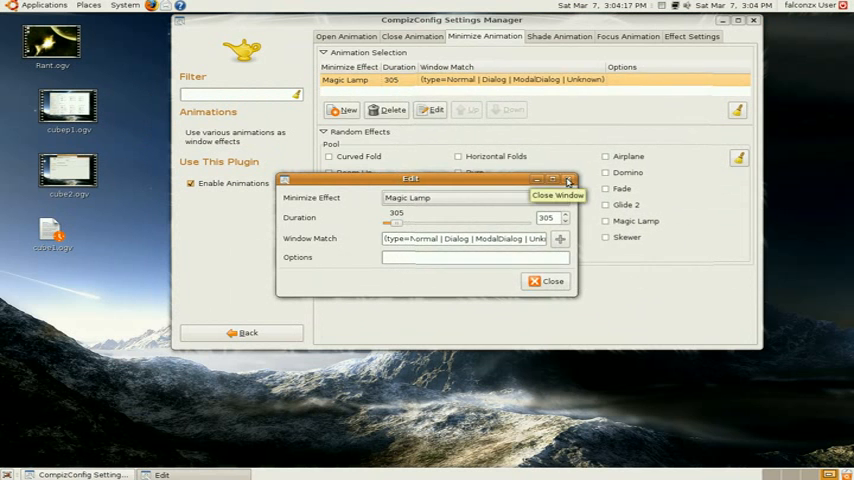
{"action": "left_click", "coordinate": [567, 180]}
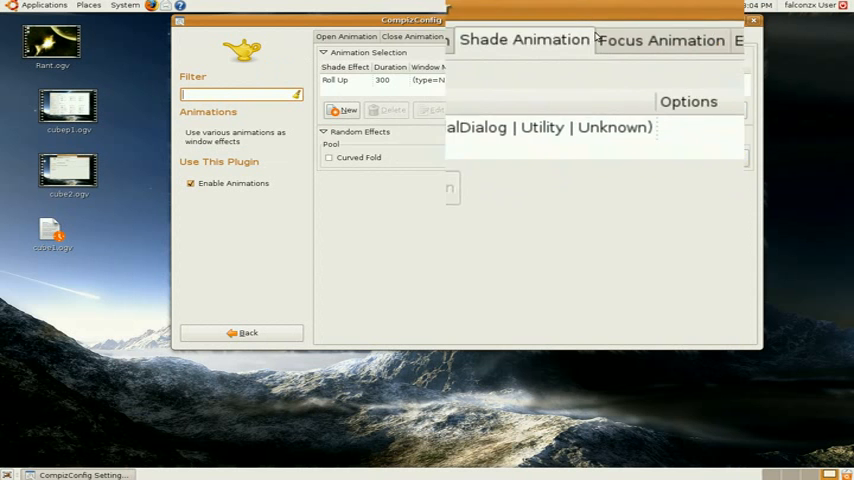
On the Focus Animation tab, keep Fade (150) as the focus effect and close the editor
{"action": "left_click", "coordinate": [660, 40]}
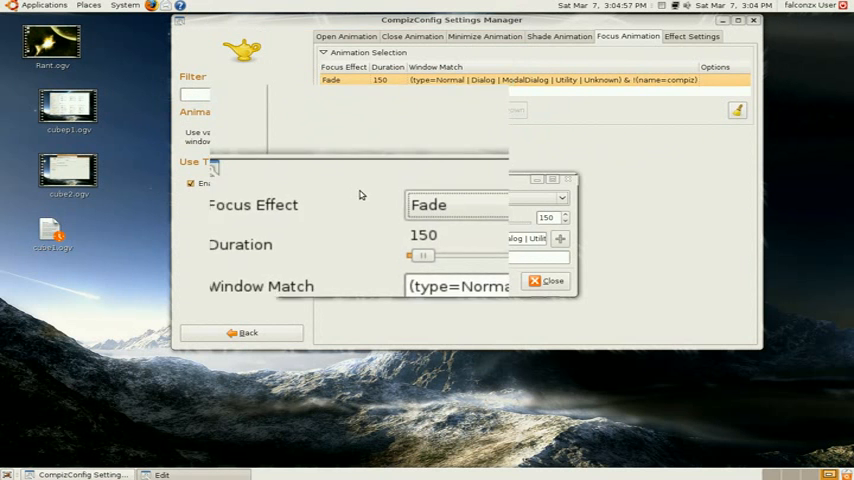
{"action": "left_click", "coordinate": [483, 204]}
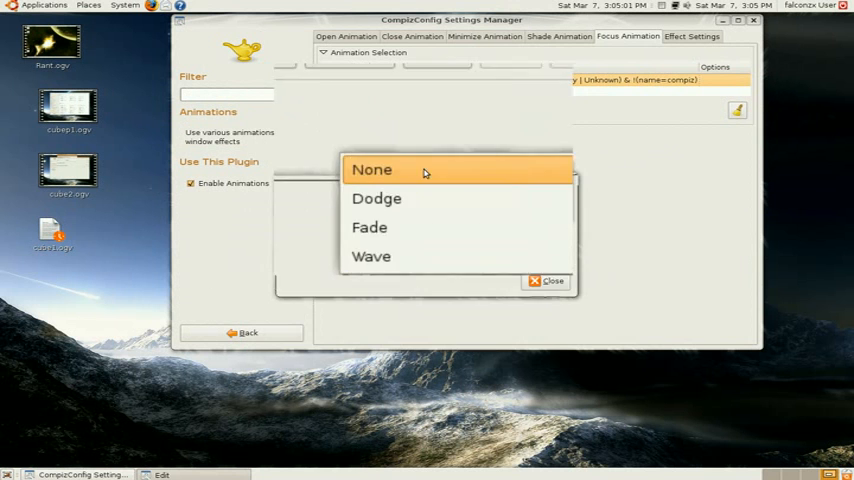
{"action": "left_click", "coordinate": [369, 227]}
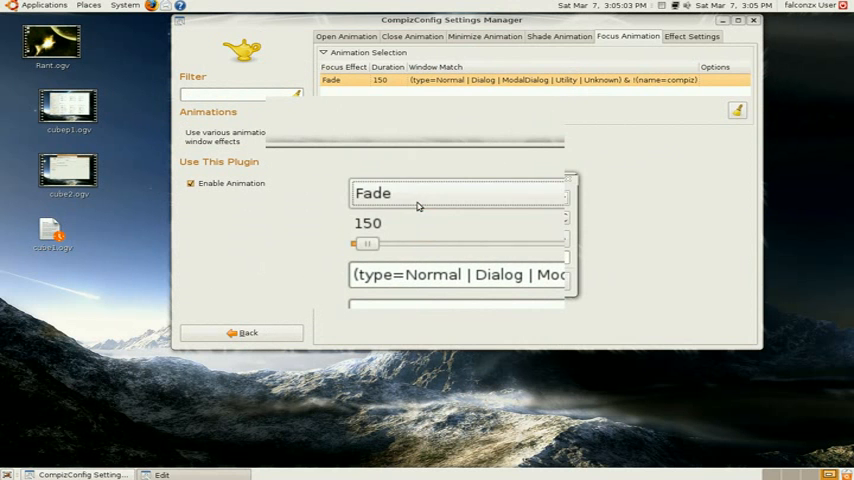
{"action": "left_click", "coordinate": [435, 110]}
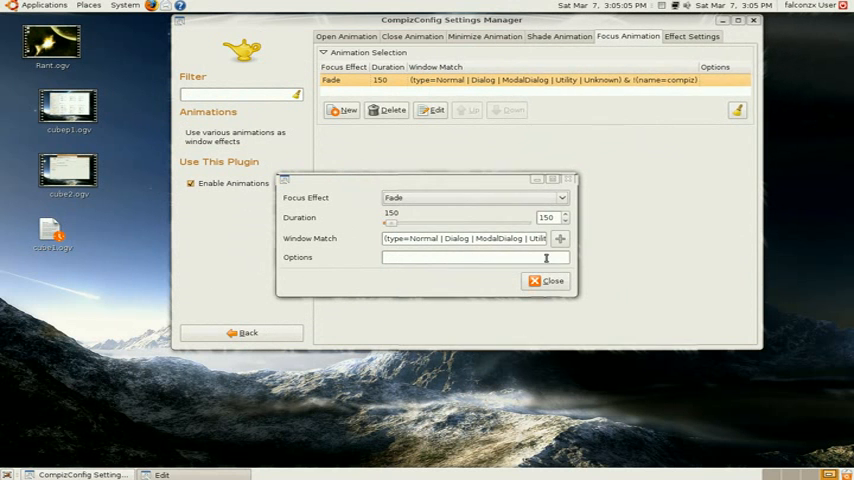
{"action": "left_click", "coordinate": [691, 36]}
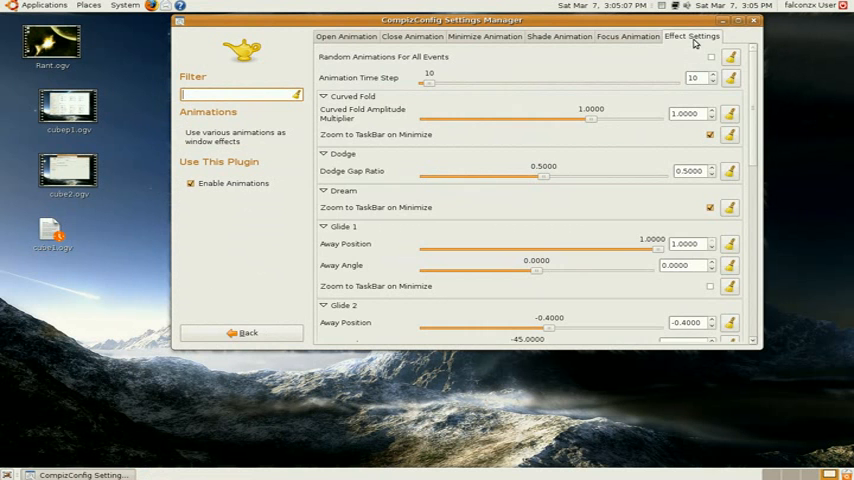
Return to the plugin list, scroll to Uncategorized, and open Move Window
{"action": "left_click", "coordinate": [248, 333]}
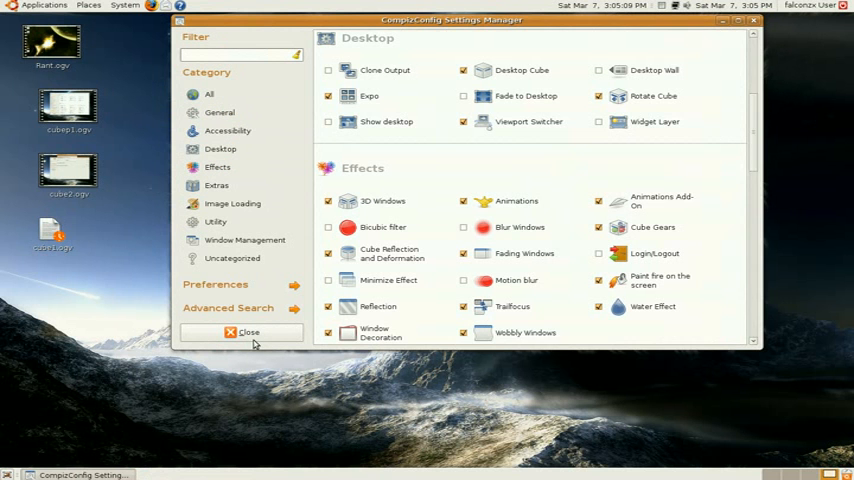
{"action": "mouse_move", "coordinate": [240, 307]}
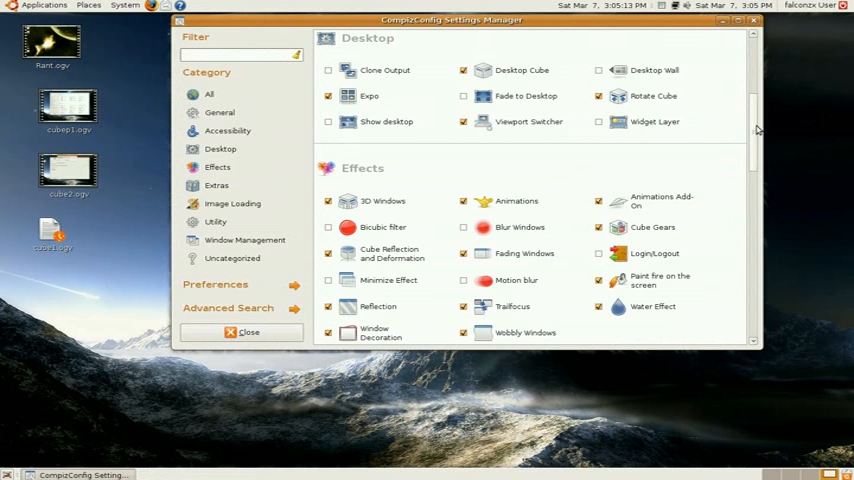
{"action": "scroll", "scroll_direction": "down", "scroll_amount": 3}
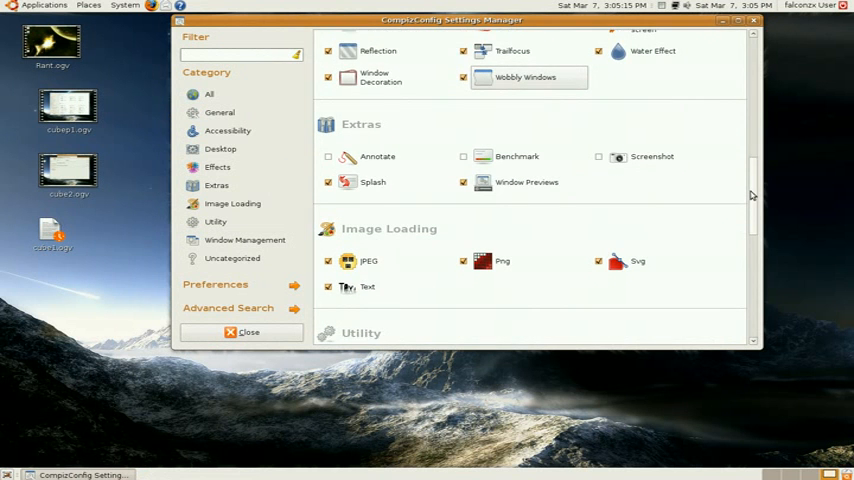
{"action": "scroll", "scroll_direction": "down", "scroll_amount": 3}
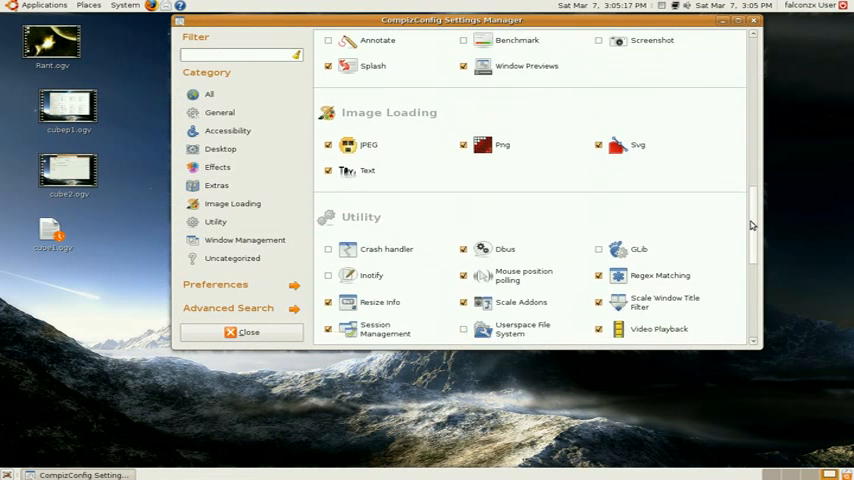
{"action": "scroll", "scroll_direction": "down", "scroll_amount": 3}
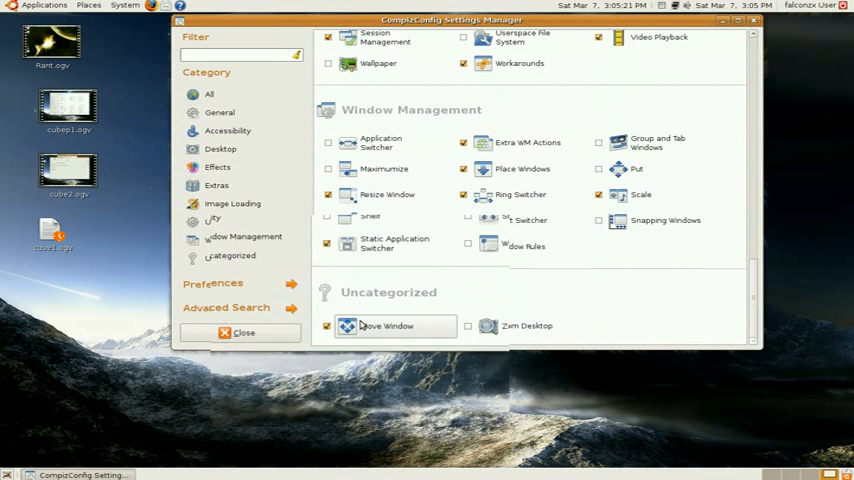
{"action": "left_click", "coordinate": [386, 325]}
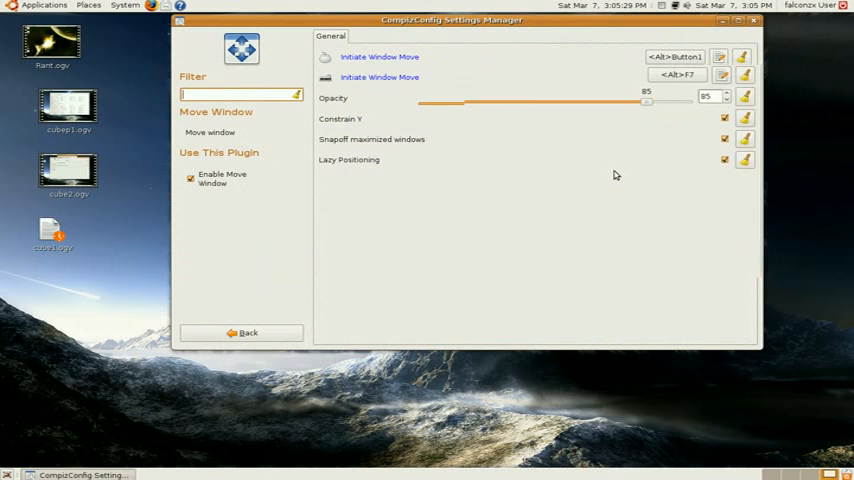
Drag the settings window to test 85 opacity, then return to the plugin list
{"action": "left_click_drag", "start_coordinate": [451, 20], "coordinate": [571, 117]}
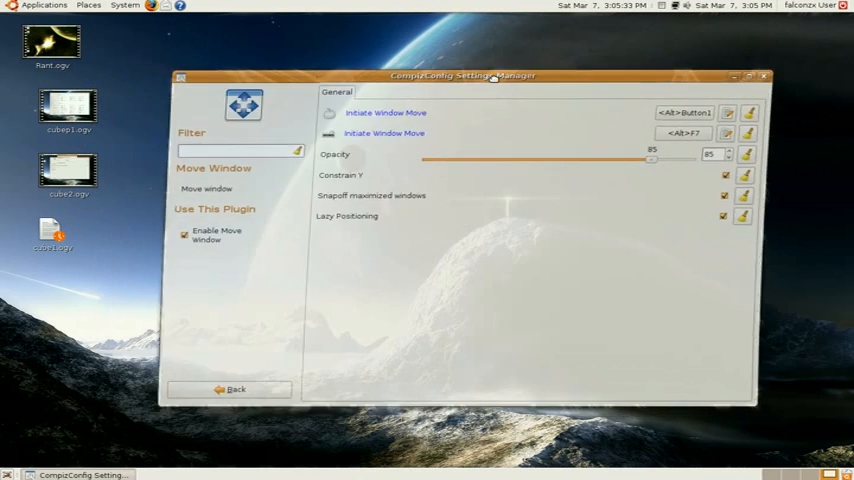
{"action": "left_click", "coordinate": [235, 389]}
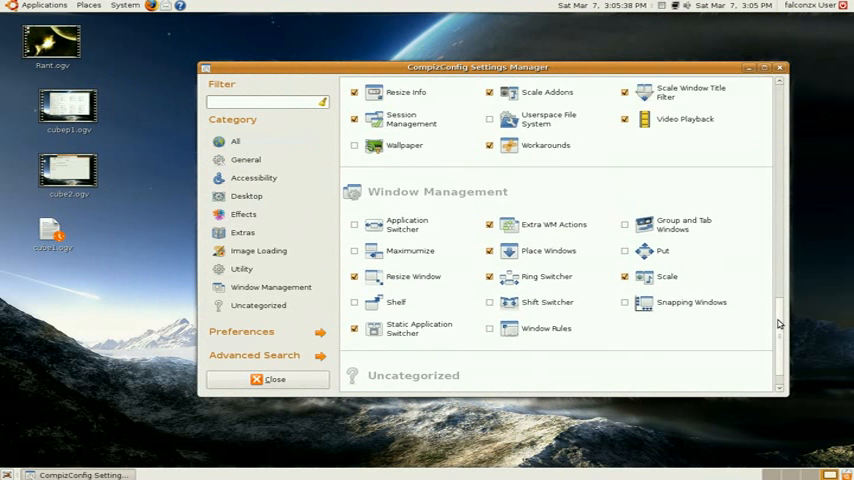
Scroll the plugin list back to the Effects section where Trailfocus is checked
{"action": "scroll", "scroll_direction": "down", "scroll_amount": 3}
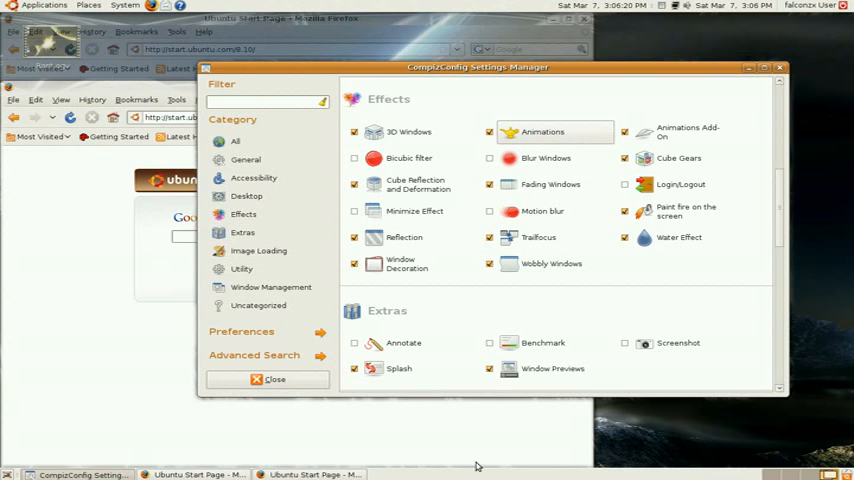
{"action": "mouse_move", "coordinate": [454, 457]}
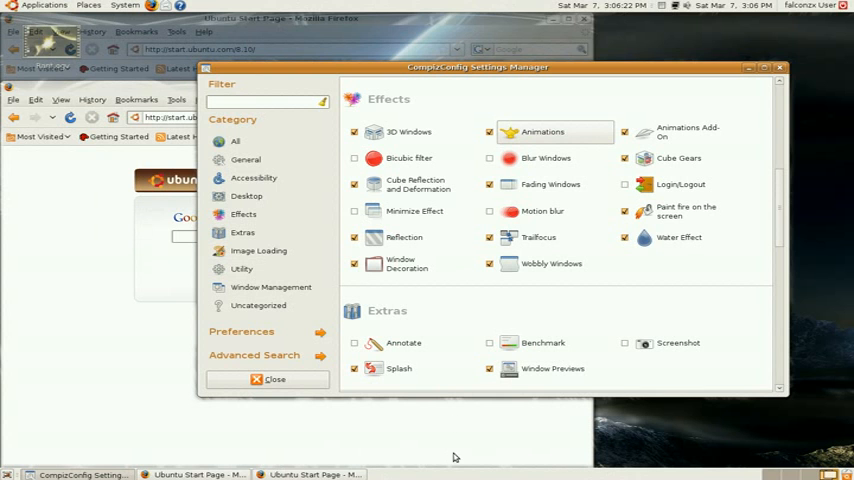
{"action": "mouse_move", "coordinate": [281, 460]}
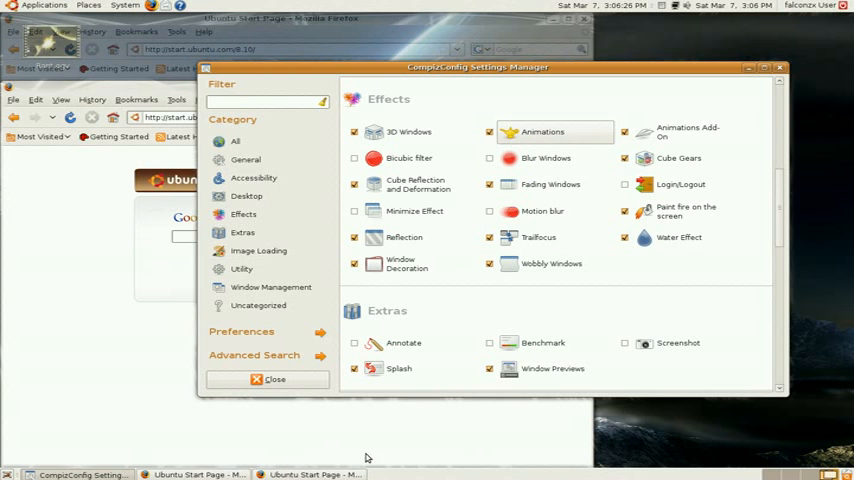
{"action": "mouse_move", "coordinate": [663, 333]}
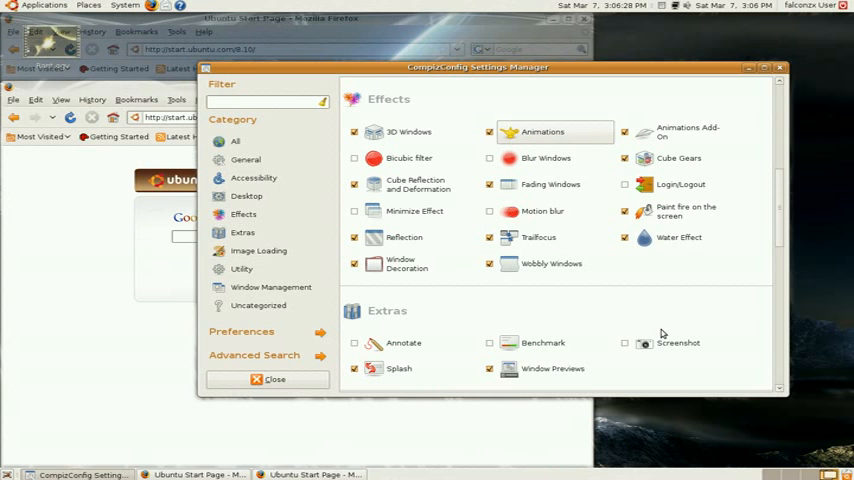